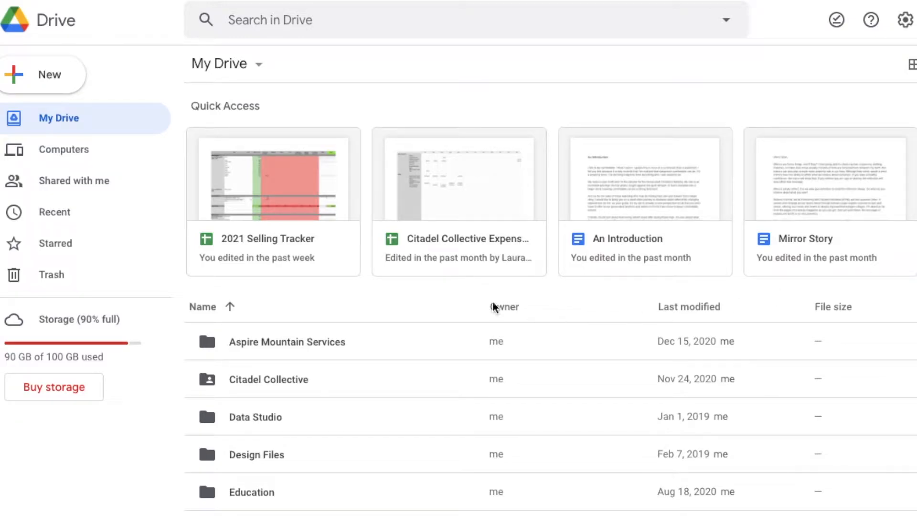
pyautogui.moveTo(4, 420)
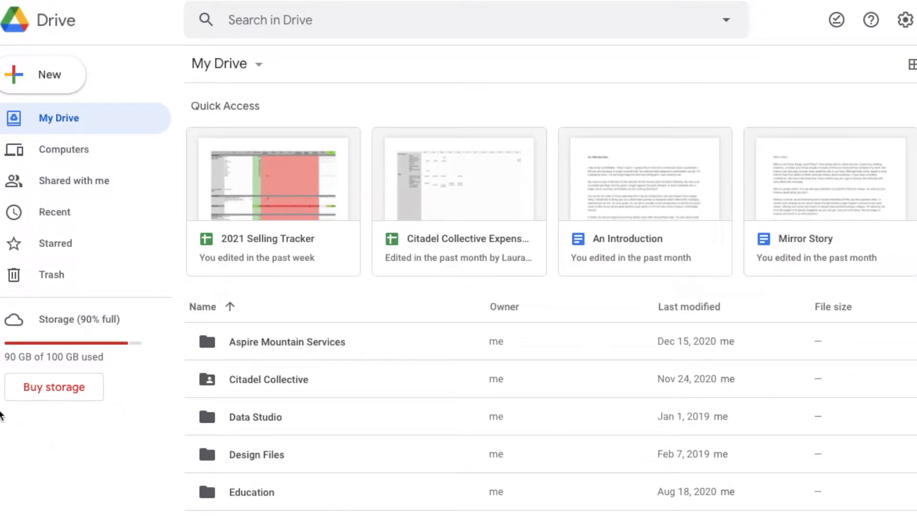
pyautogui.moveTo(106, 440)
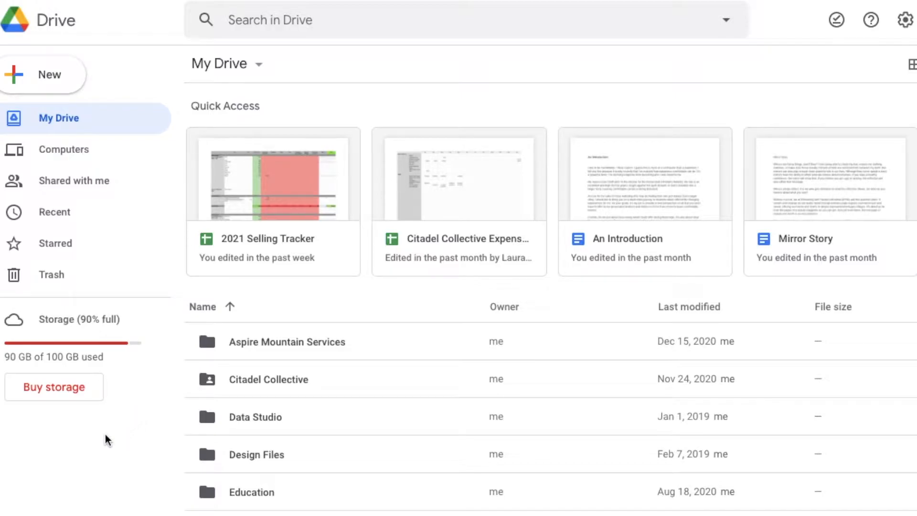
pyautogui.moveTo(47, 439)
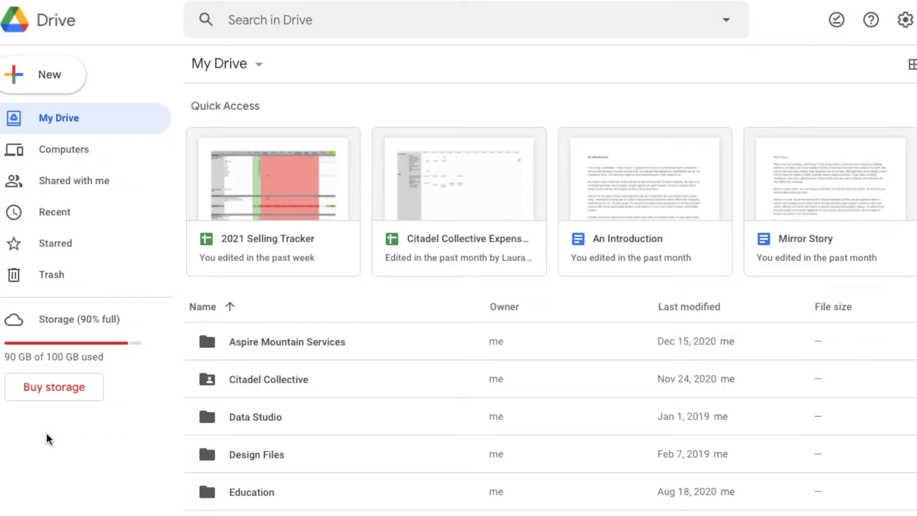
pyautogui.moveTo(110, 408)
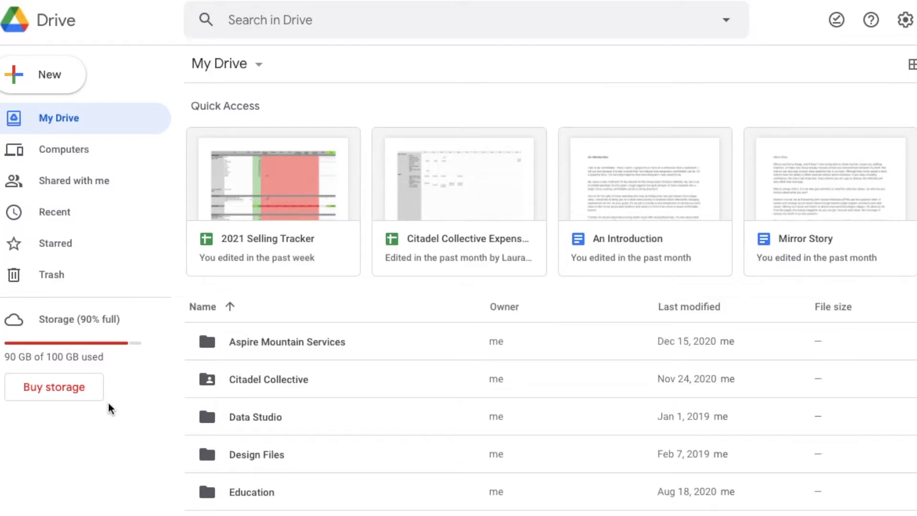
pyautogui.moveTo(151, 387)
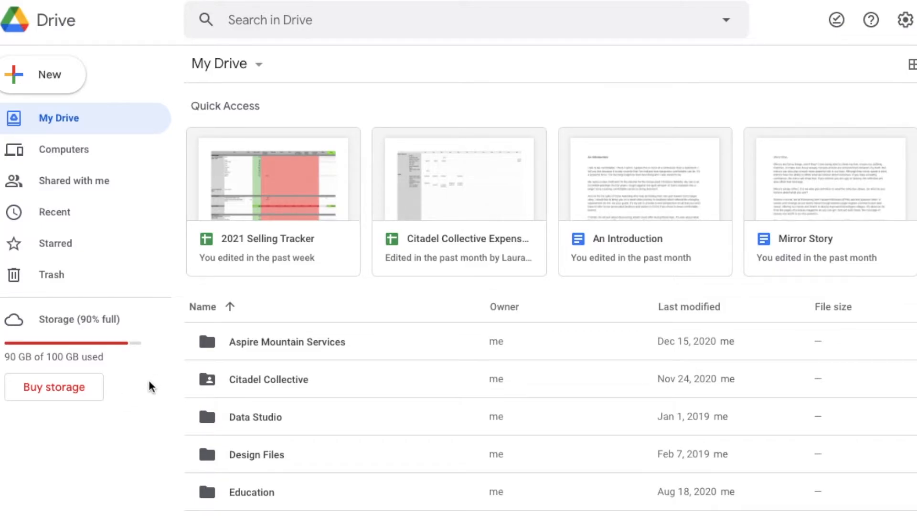
pyautogui.moveTo(129, 408)
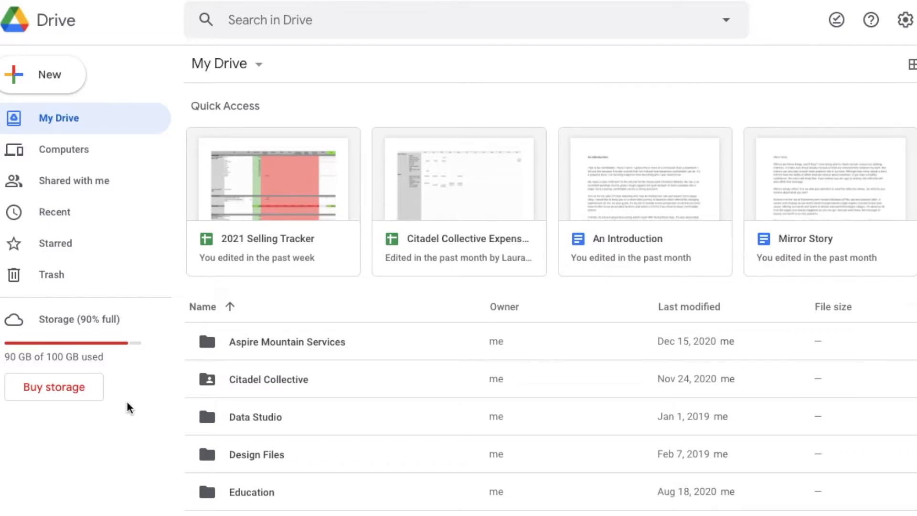
pyautogui.moveTo(151, 409)
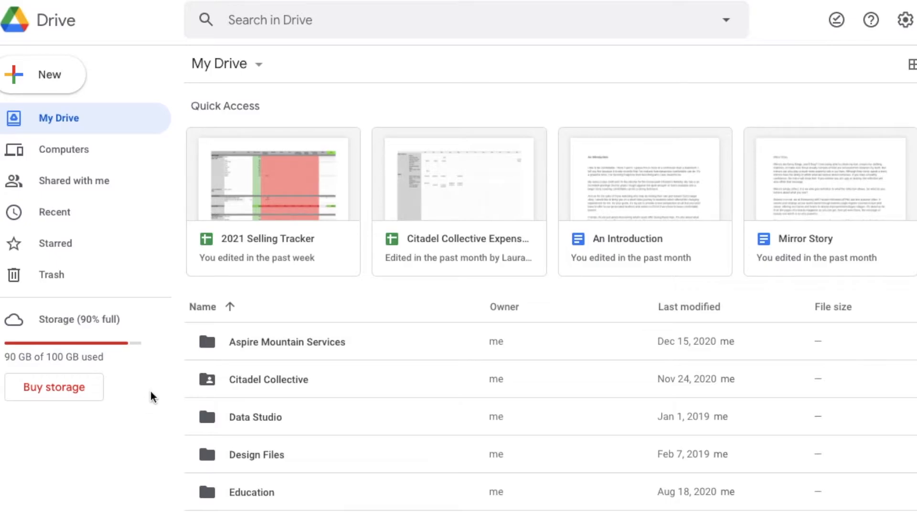
pyautogui.moveTo(44, 473)
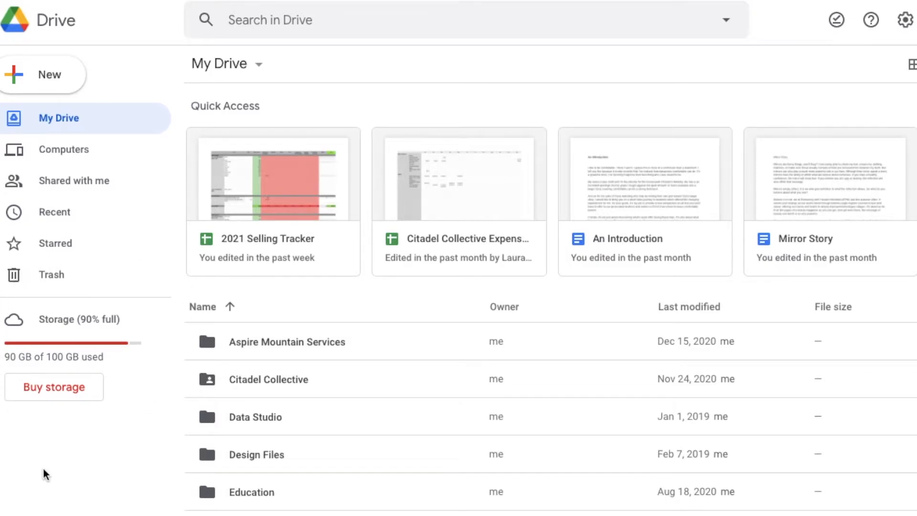
pyautogui.moveTo(140, 31)
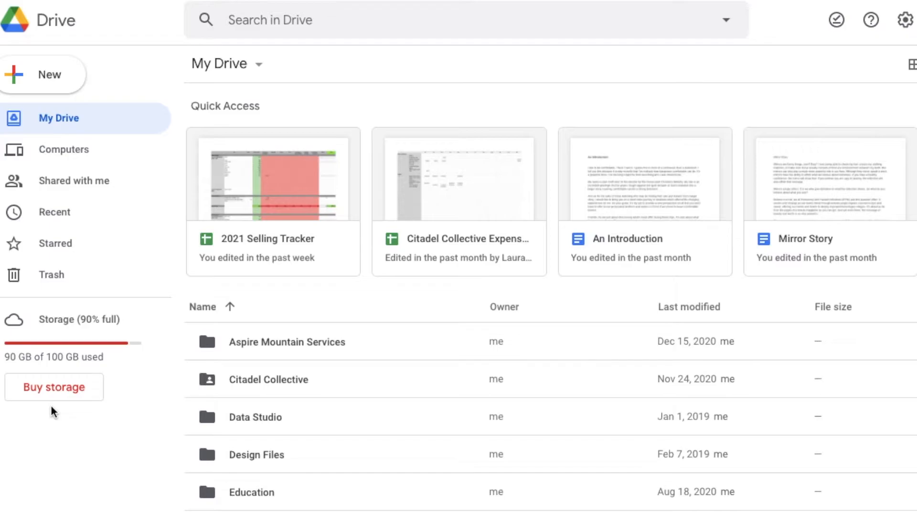
pyautogui.moveTo(5, 337)
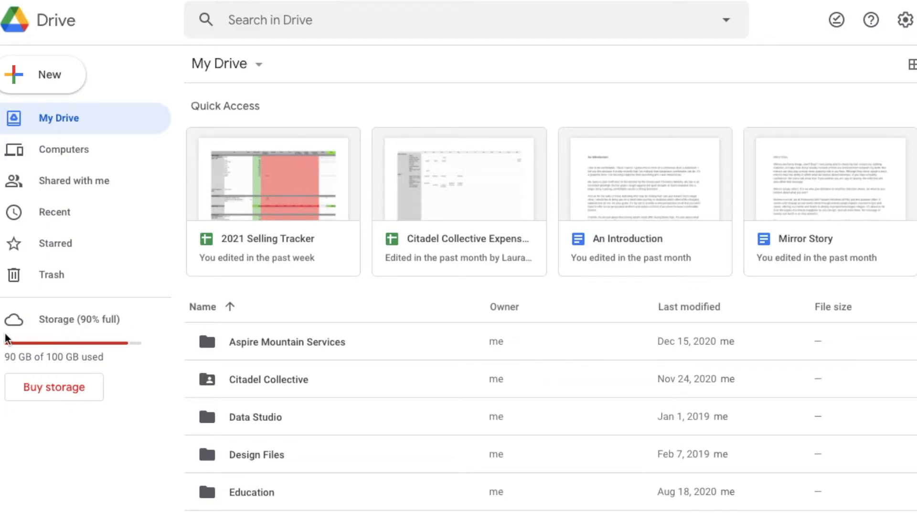
pyautogui.moveTo(130, 371)
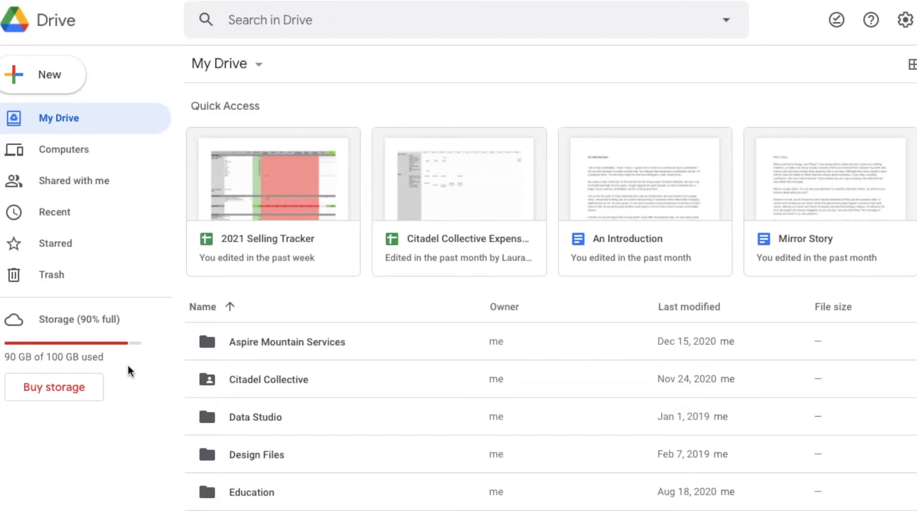
pyautogui.moveTo(133, 384)
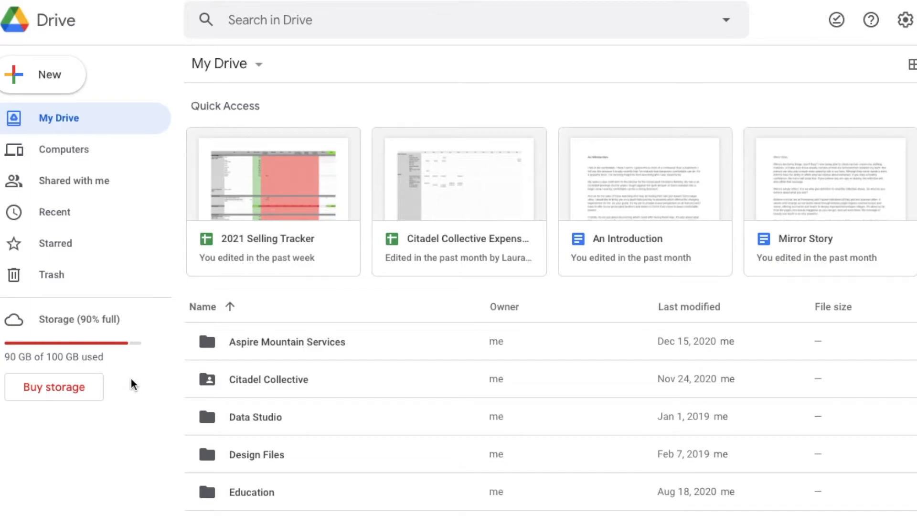
pyautogui.moveTo(69, 392)
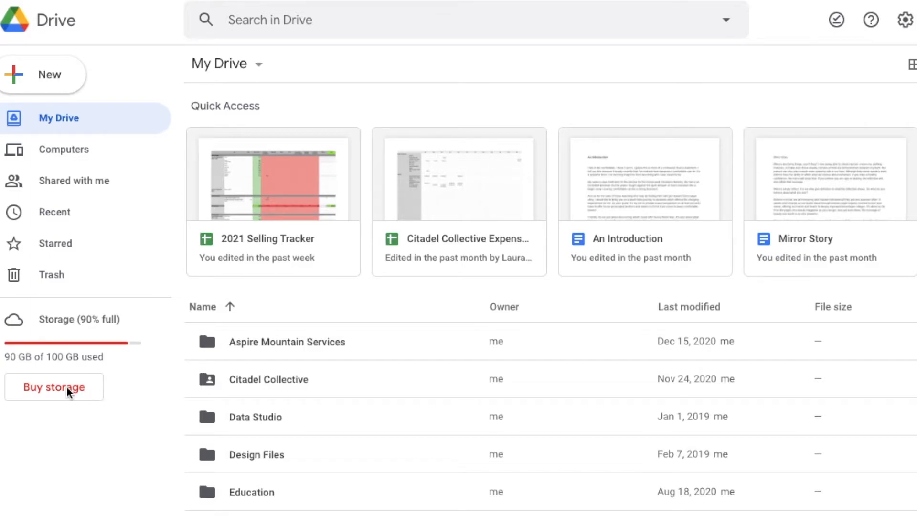
# Step: From the storage options, choose the 200 GB plan at $2.99 per month
pyautogui.click(54, 387)
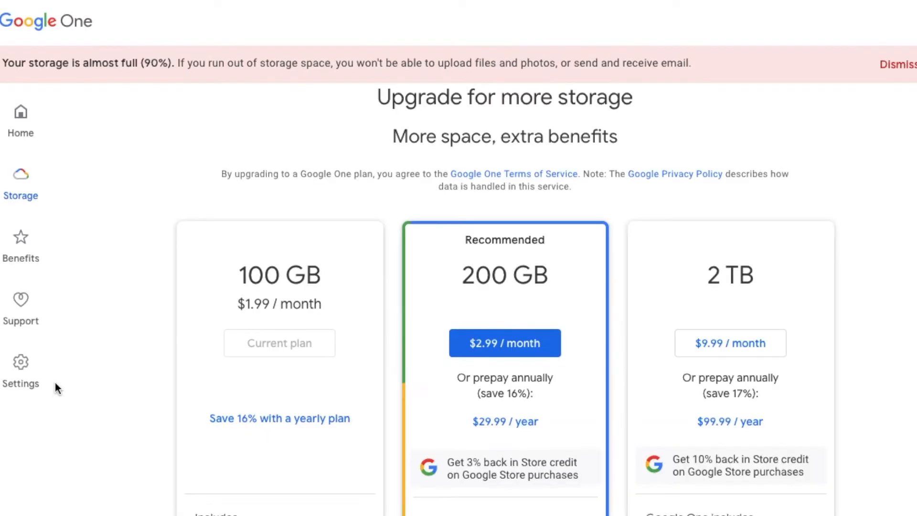
pyautogui.moveTo(373, 340)
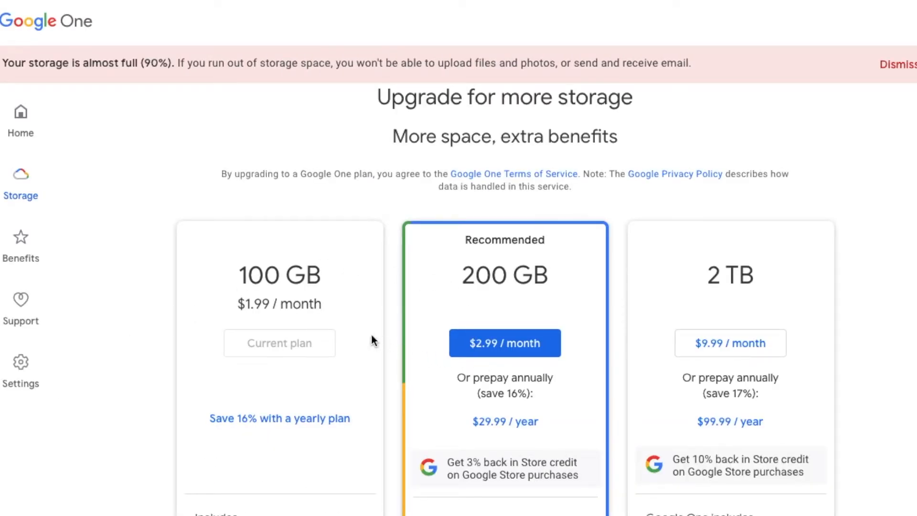
pyautogui.moveTo(327, 283)
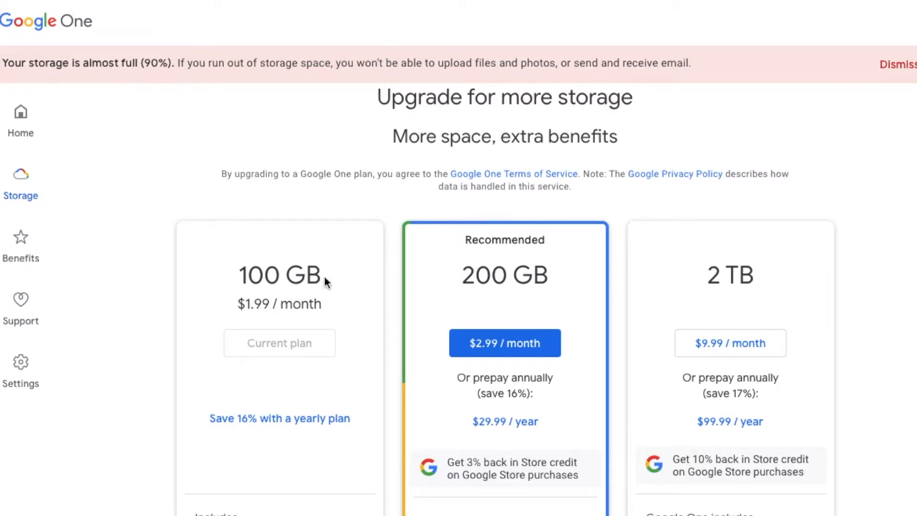
pyautogui.moveTo(254, 316)
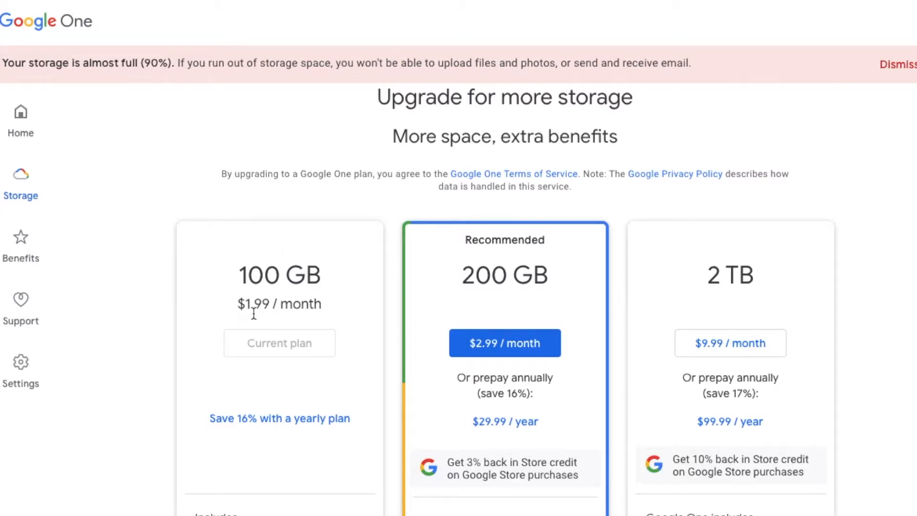
pyautogui.moveTo(349, 351)
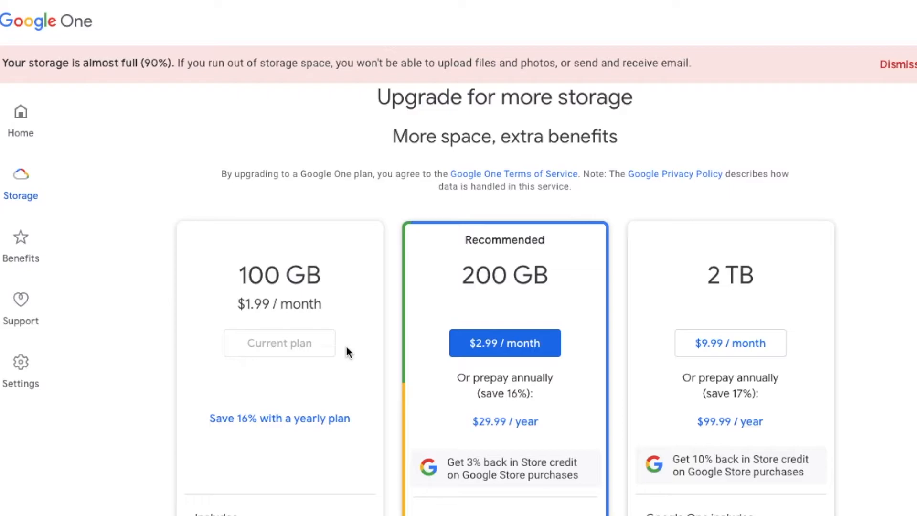
pyautogui.moveTo(387, 251)
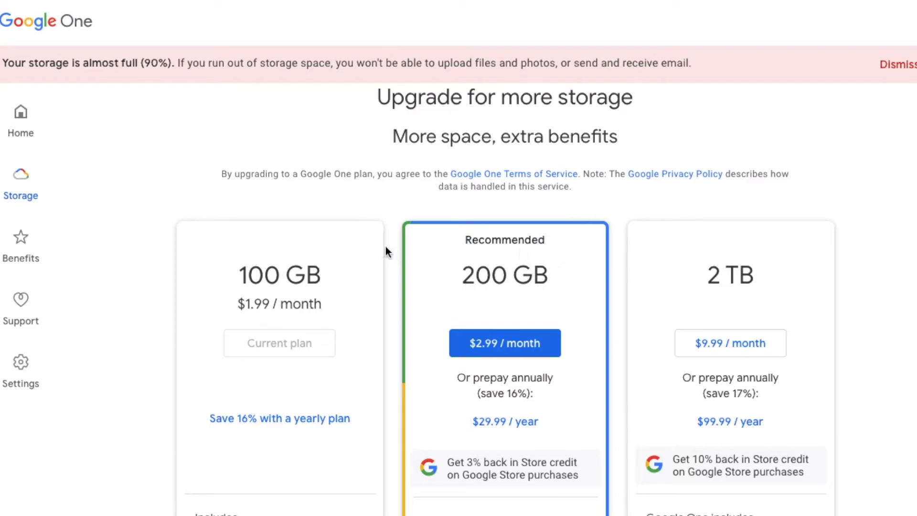
pyautogui.moveTo(480, 321)
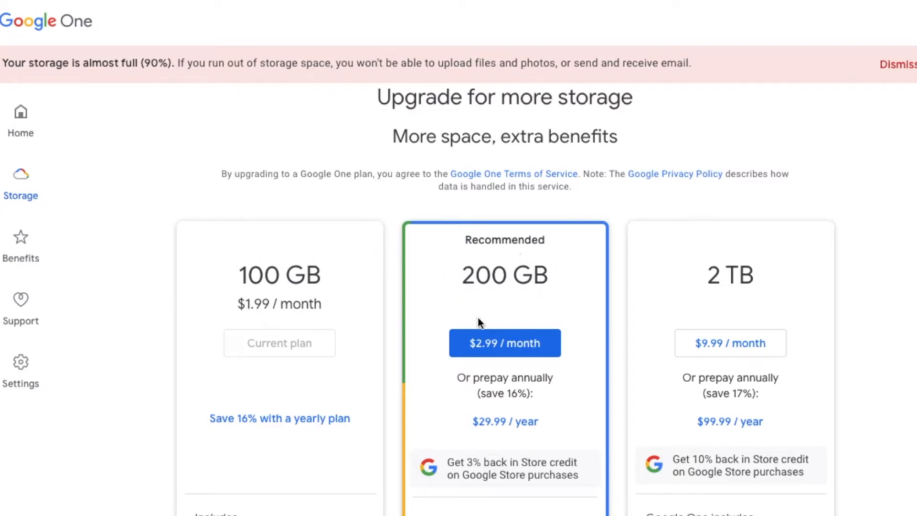
pyautogui.moveTo(526, 311)
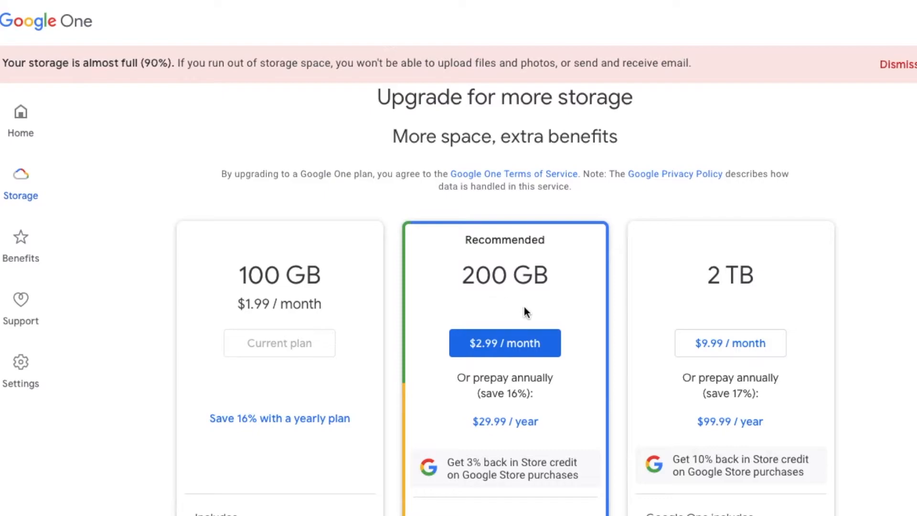
pyautogui.moveTo(504, 304)
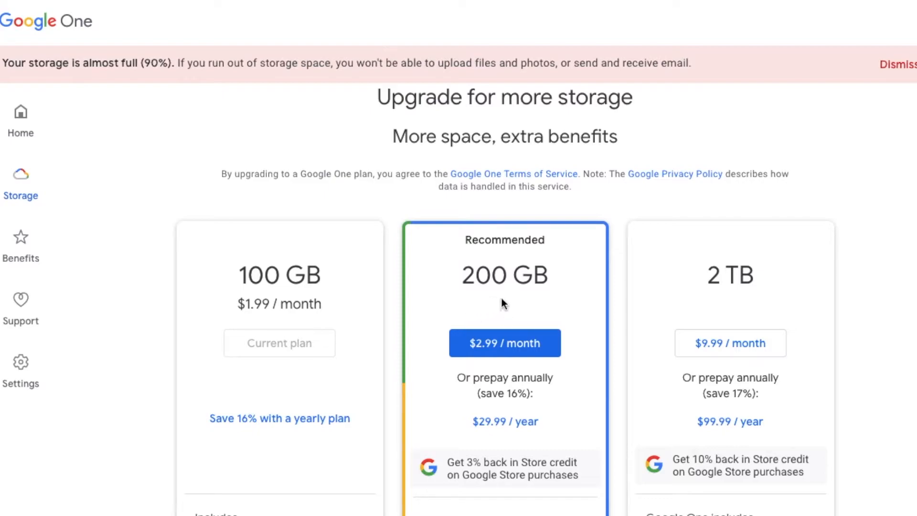
pyautogui.moveTo(468, 307)
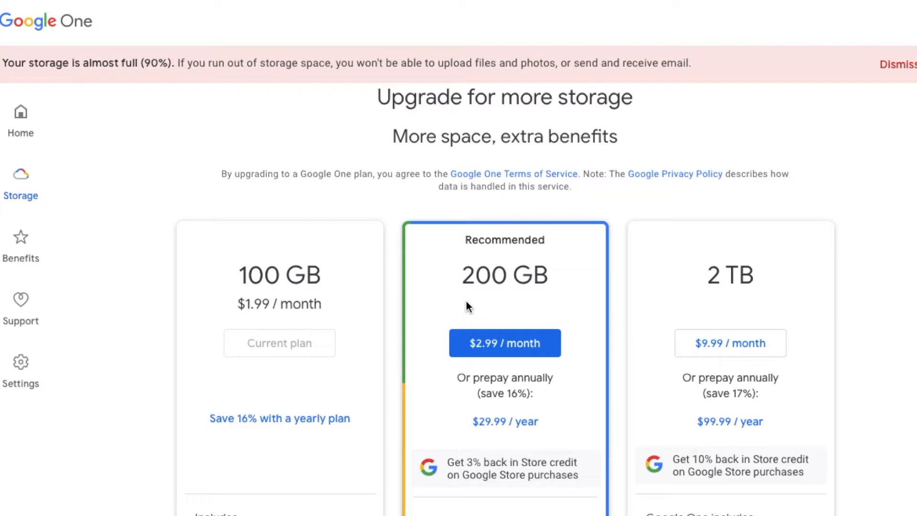
pyautogui.moveTo(486, 360)
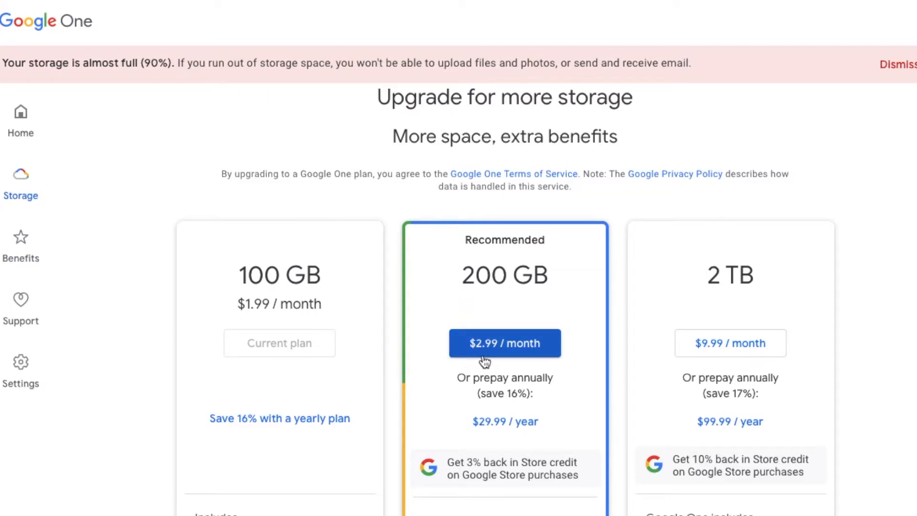
pyautogui.moveTo(556, 371)
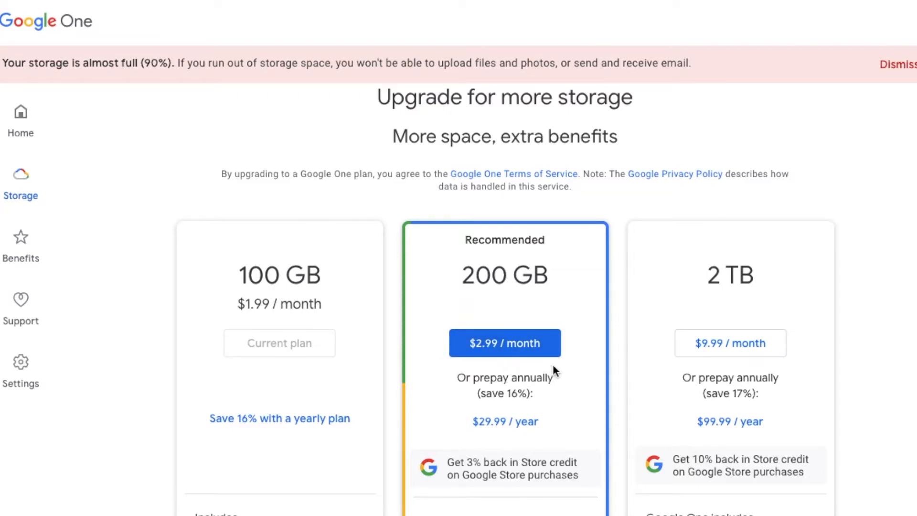
pyautogui.moveTo(579, 354)
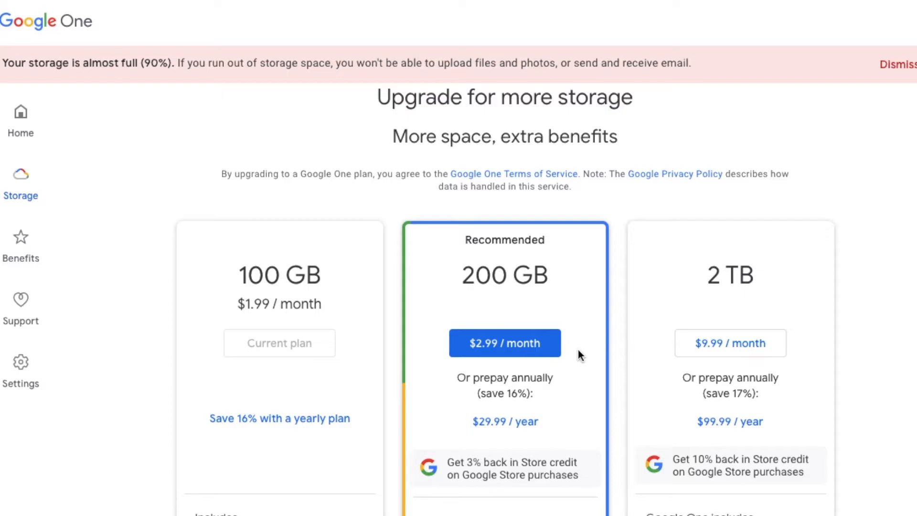
pyautogui.moveTo(600, 349)
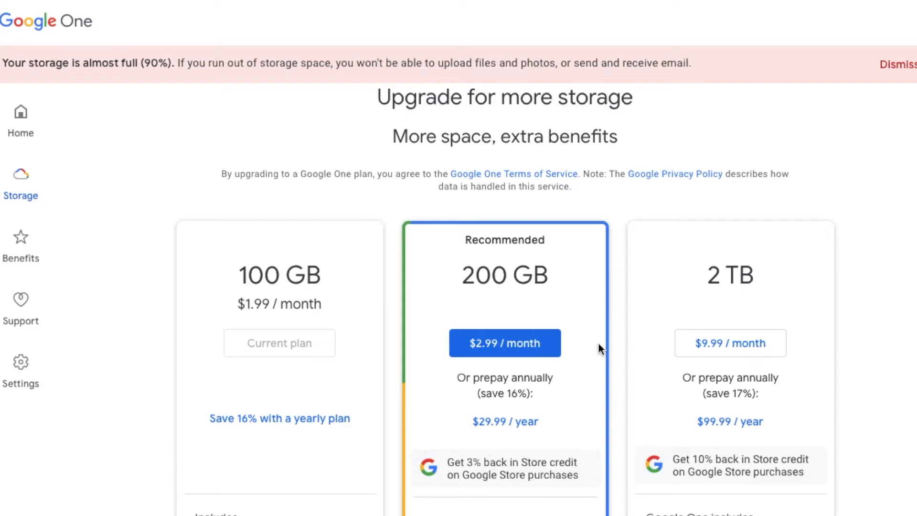
pyautogui.moveTo(613, 346)
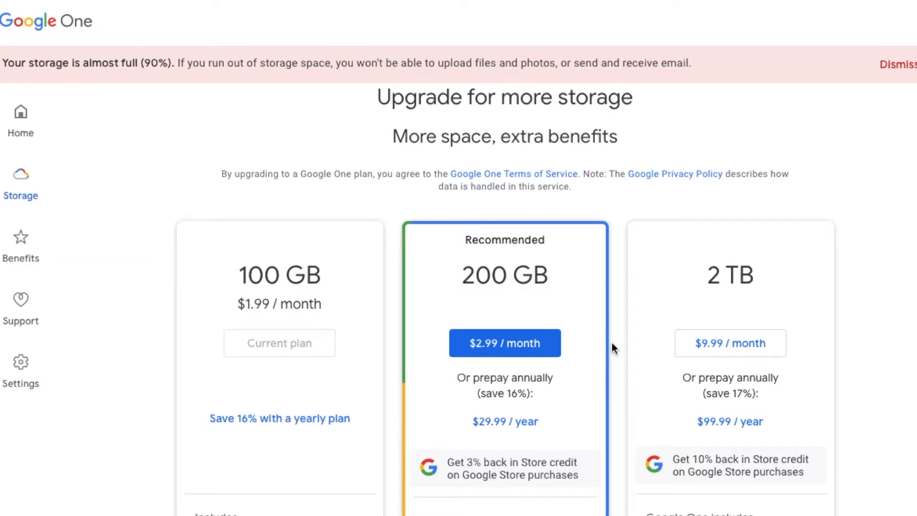
pyautogui.moveTo(623, 330)
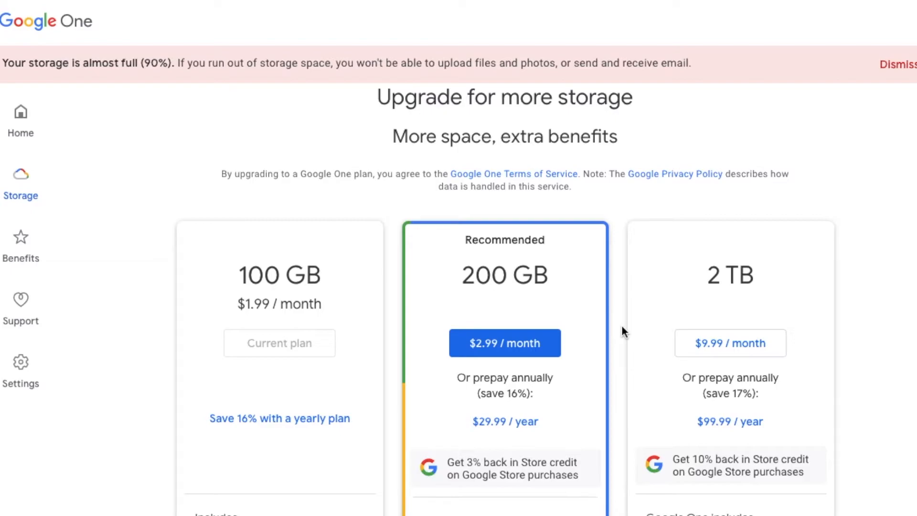
pyautogui.scroll(-3)
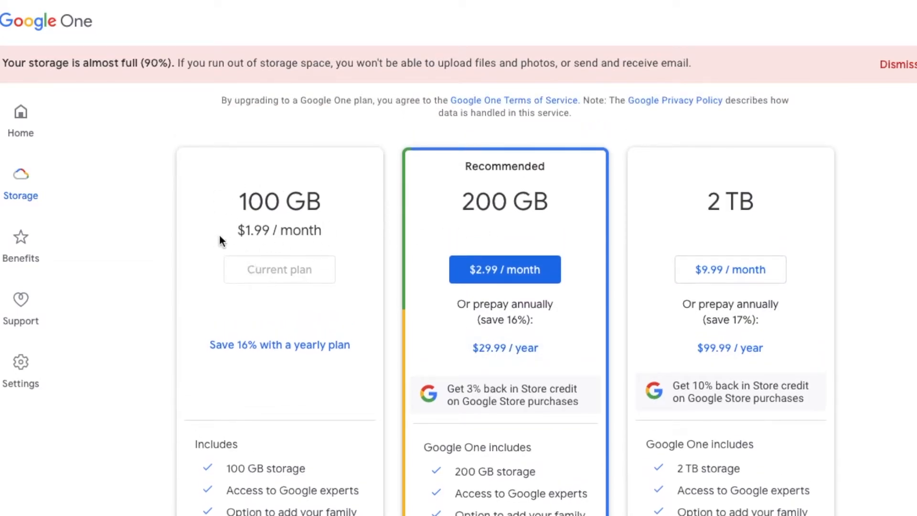
pyautogui.moveTo(238, 283)
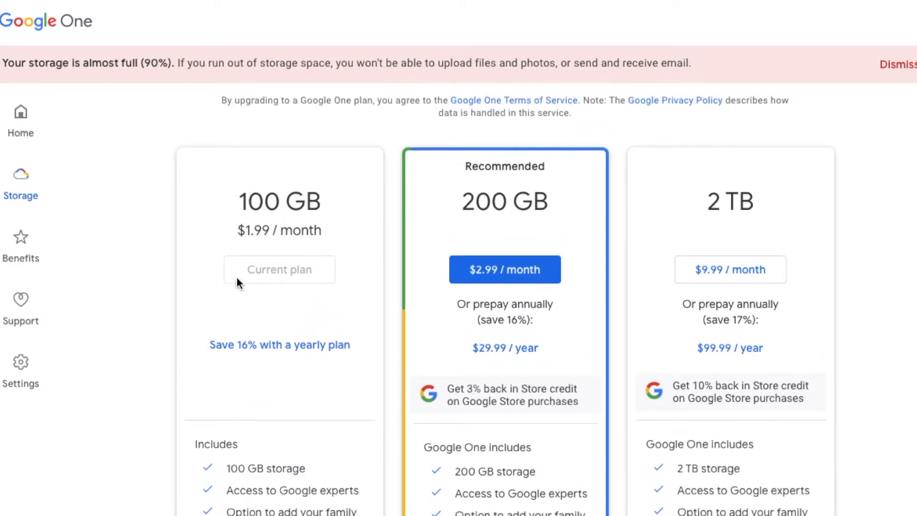
pyautogui.moveTo(499, 277)
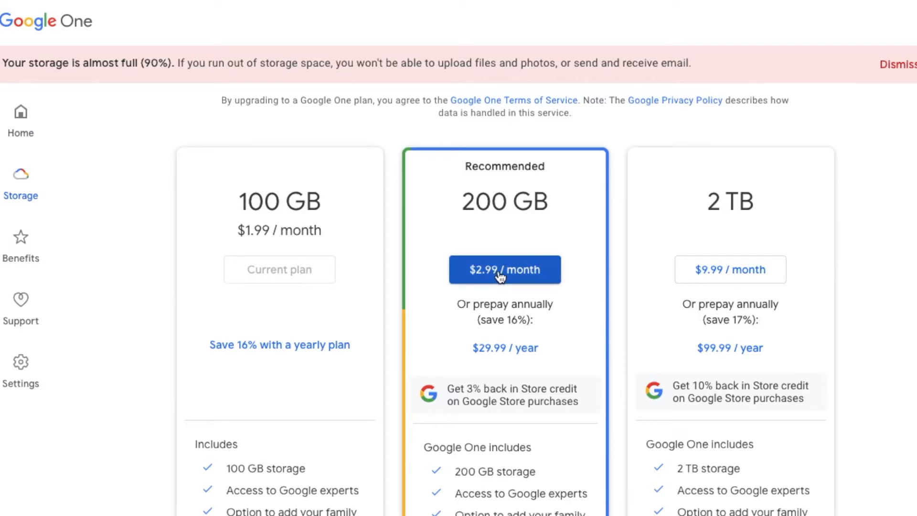
pyautogui.click(505, 269)
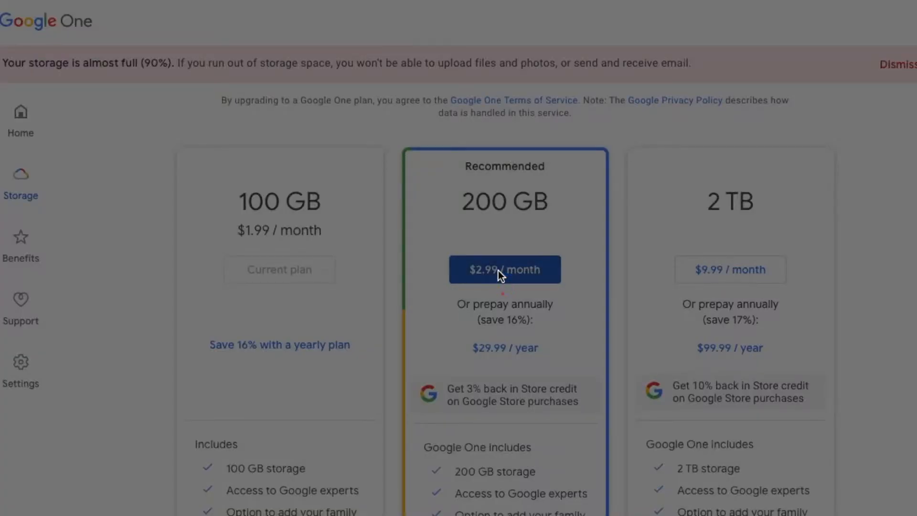
pyautogui.click(505, 269)
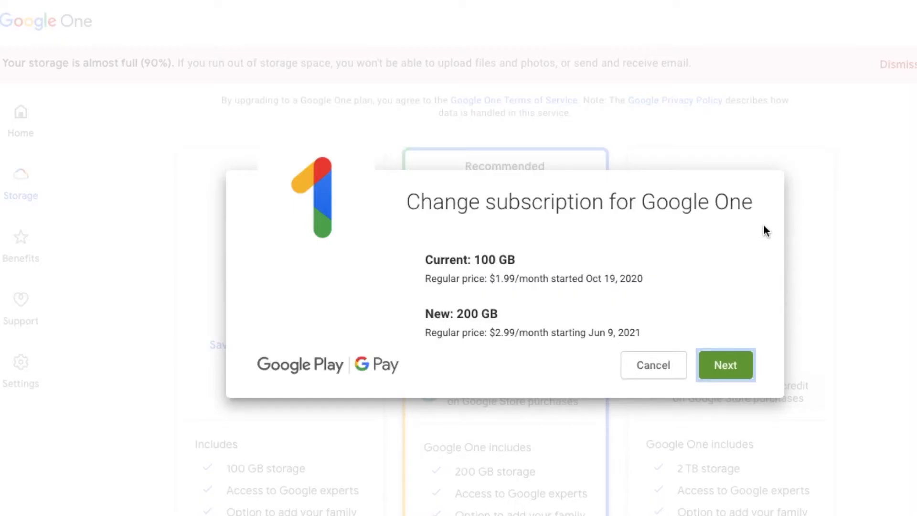
pyautogui.moveTo(443, 231)
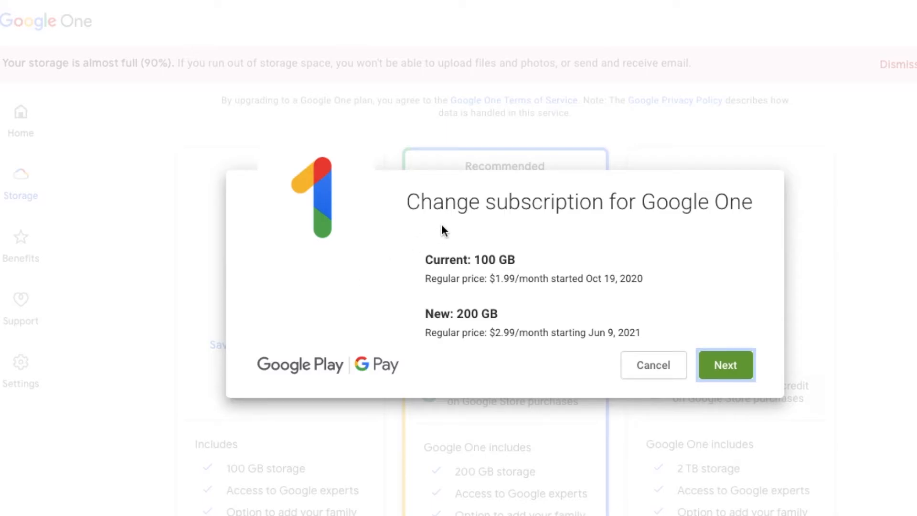
pyautogui.moveTo(494, 308)
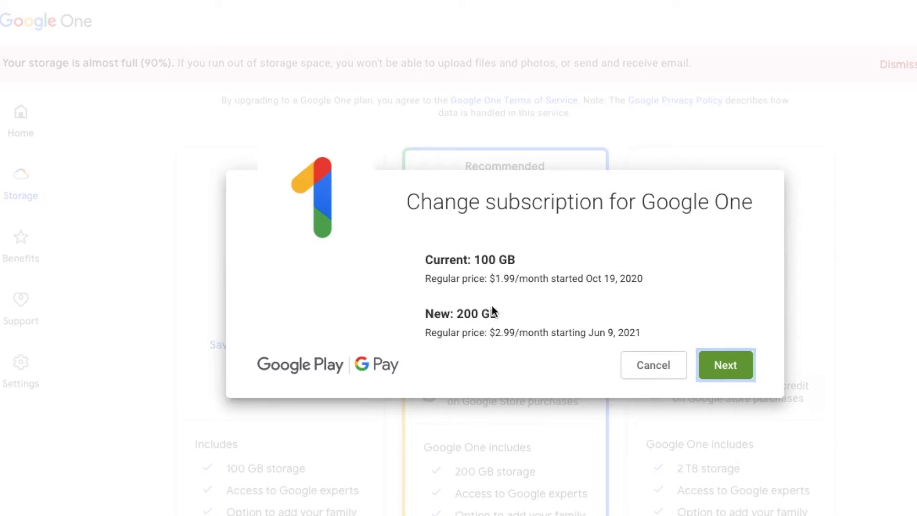
pyautogui.moveTo(496, 359)
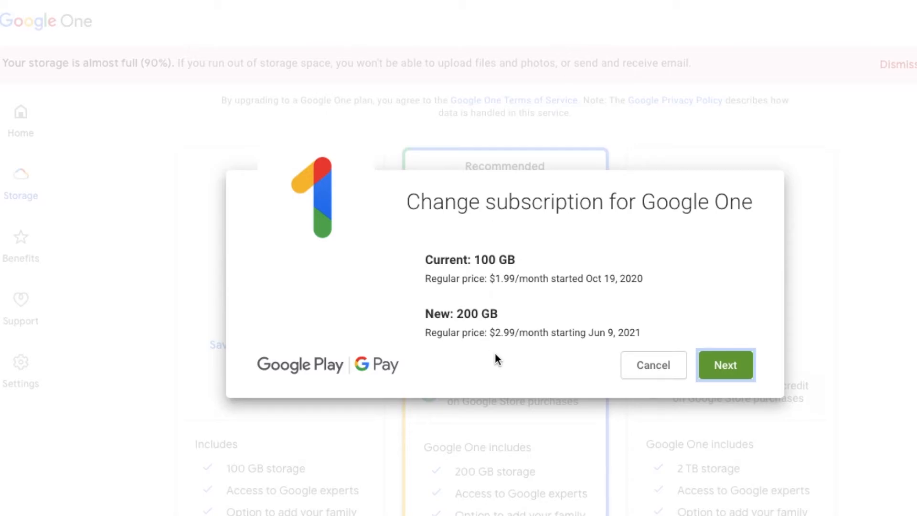
# Step: Continue to the payment summary for the 200 GB plan
pyautogui.click(726, 364)
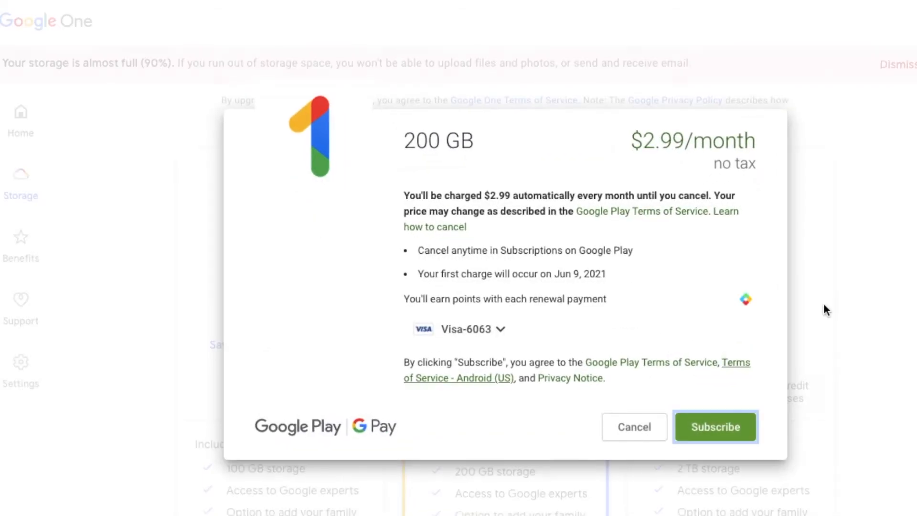
pyautogui.moveTo(778, 145)
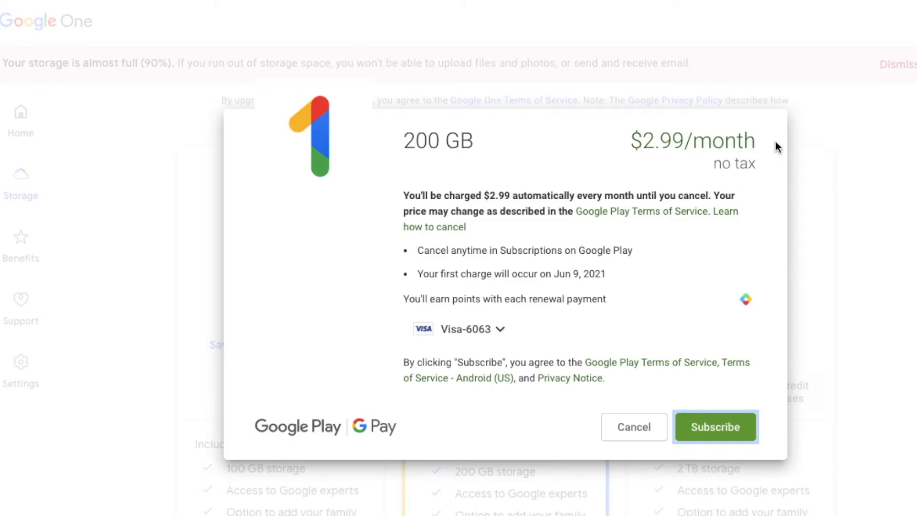
pyautogui.moveTo(800, 180)
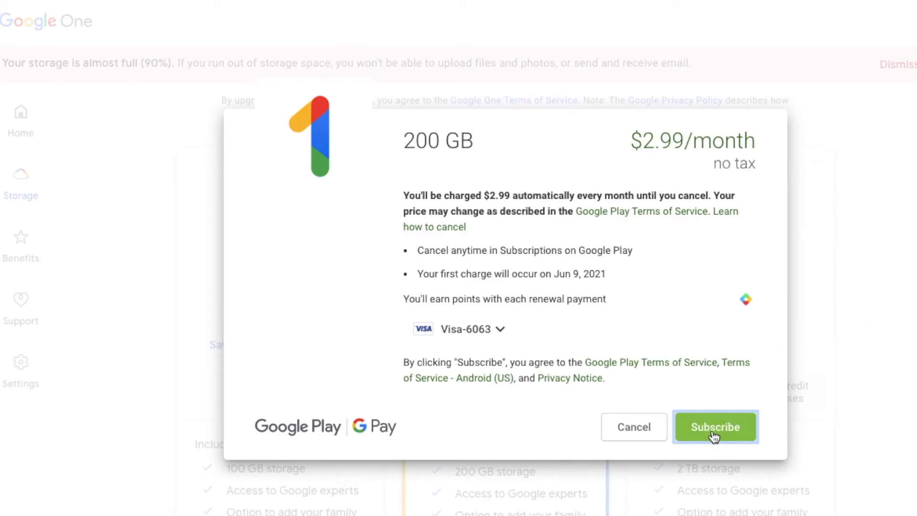
# Step: Subscribe to the 200 GB plan and close the Subscribed confirmation
pyautogui.click(716, 427)
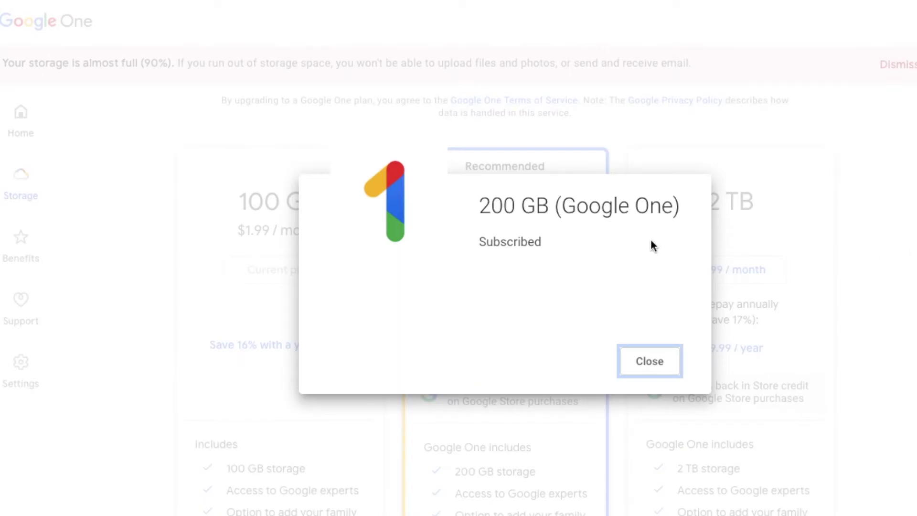
pyautogui.moveTo(578, 269)
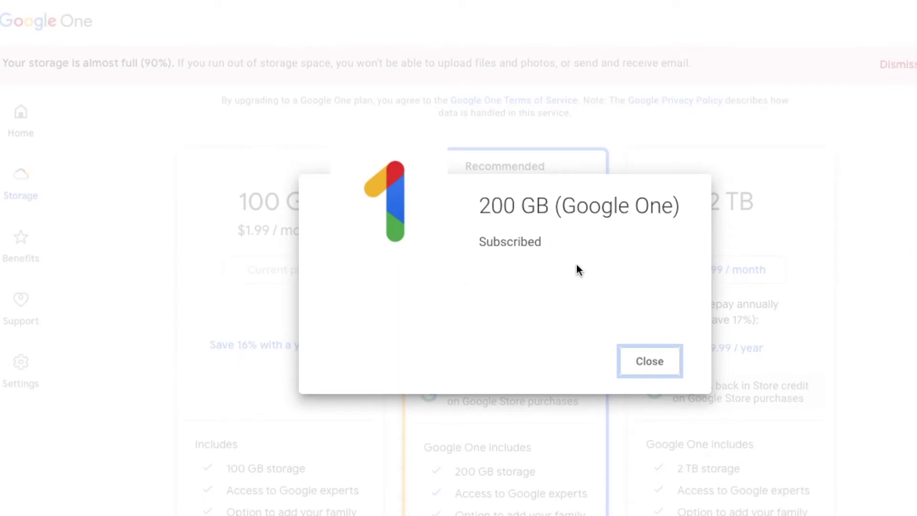
pyautogui.moveTo(451, 231)
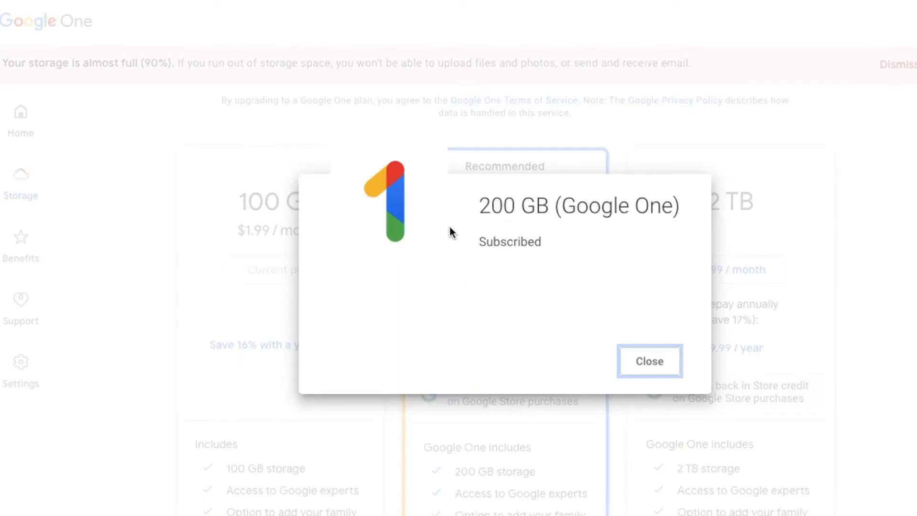
pyautogui.moveTo(509, 295)
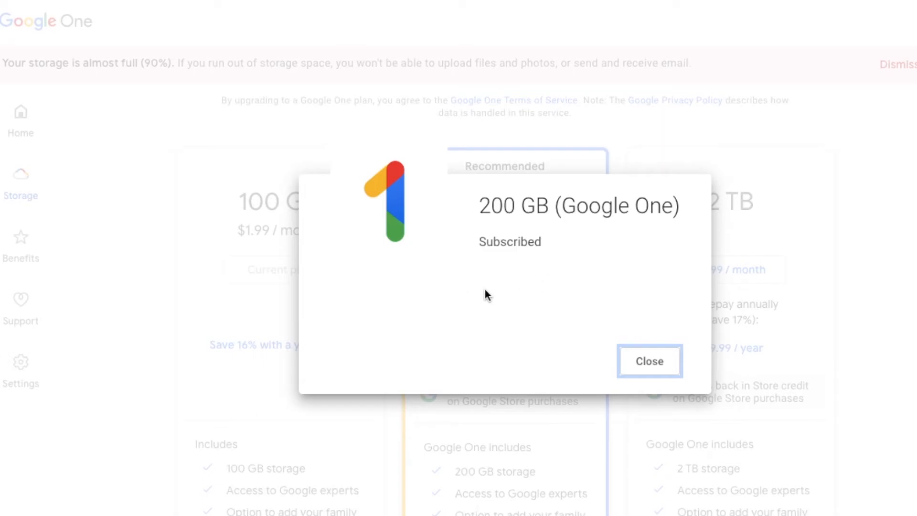
pyautogui.moveTo(424, 300)
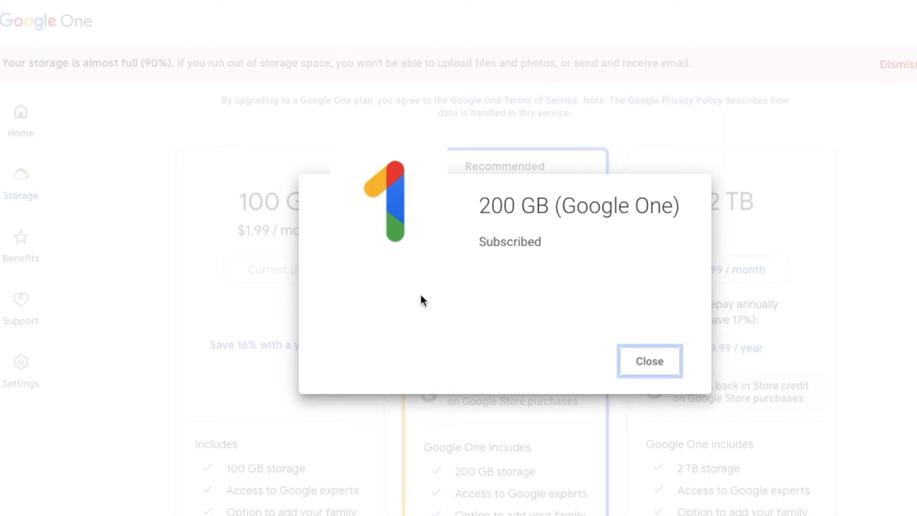
pyautogui.moveTo(426, 245)
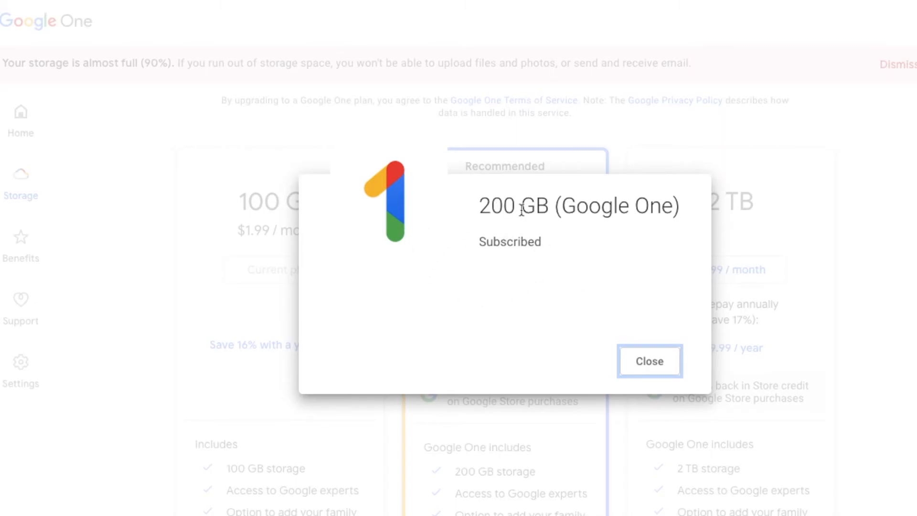
pyautogui.moveTo(503, 295)
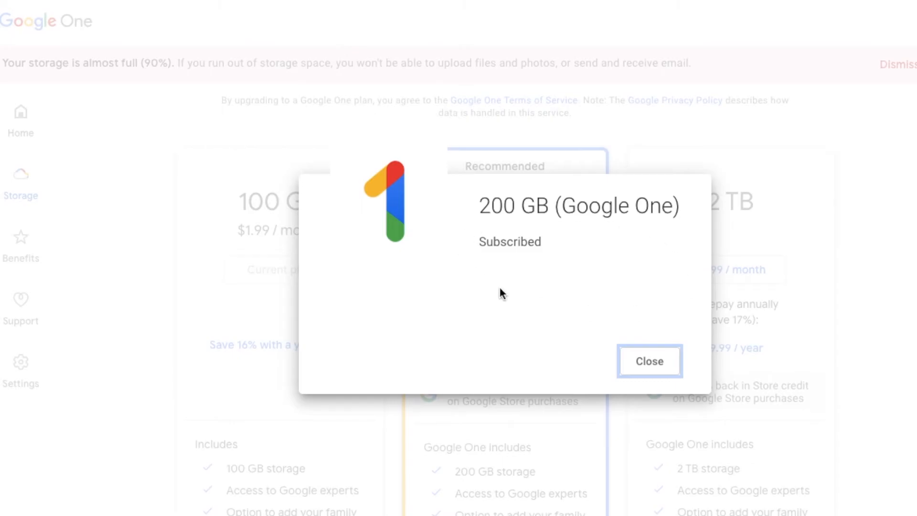
pyautogui.click(650, 361)
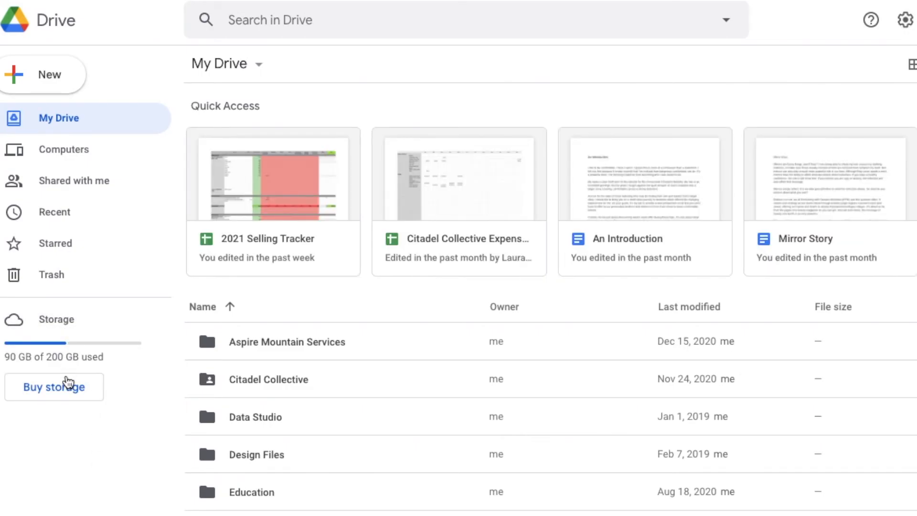
pyautogui.moveTo(148, 429)
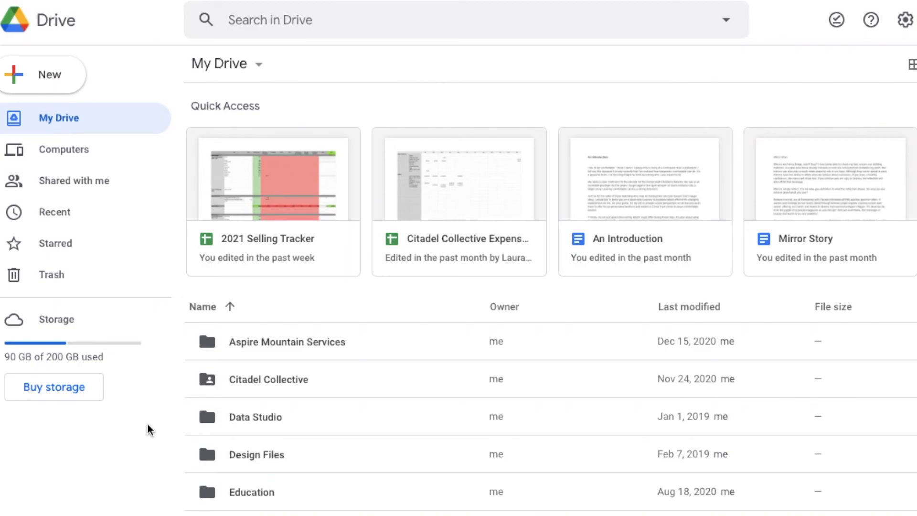
pyautogui.moveTo(120, 420)
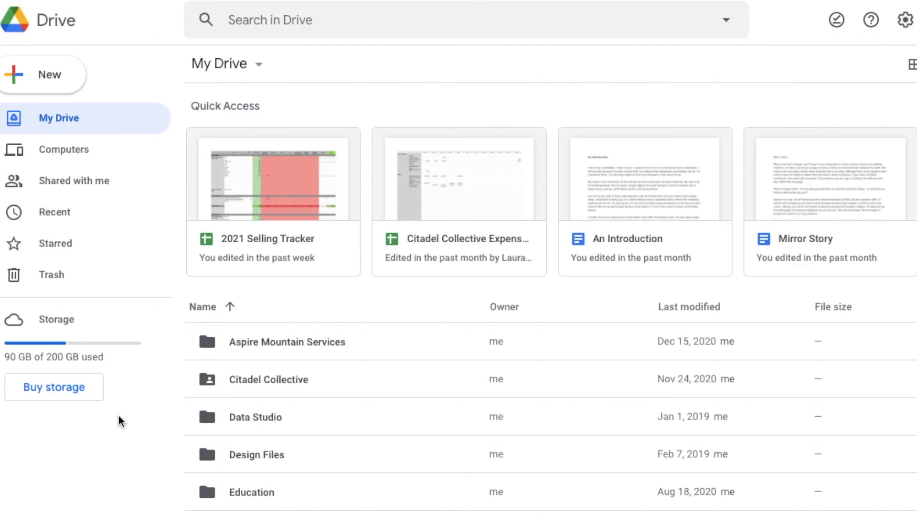
pyautogui.moveTo(122, 462)
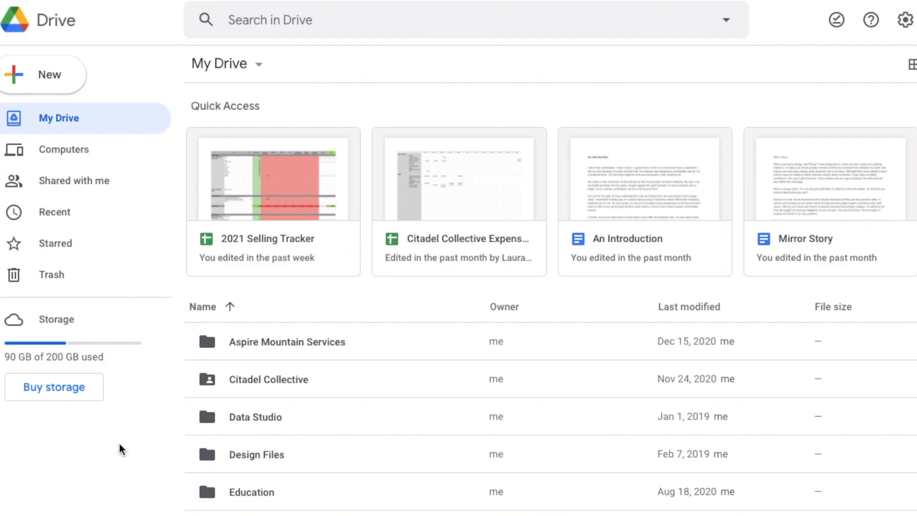
pyautogui.moveTo(156, 397)
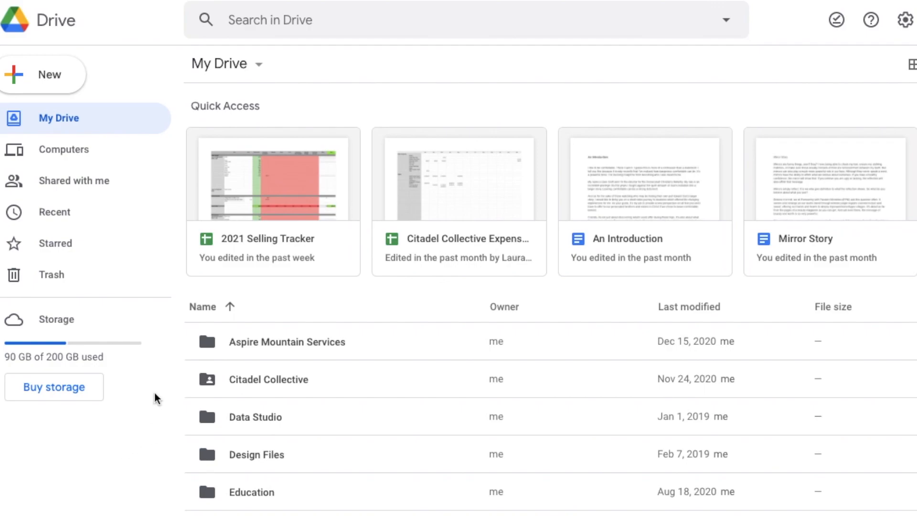